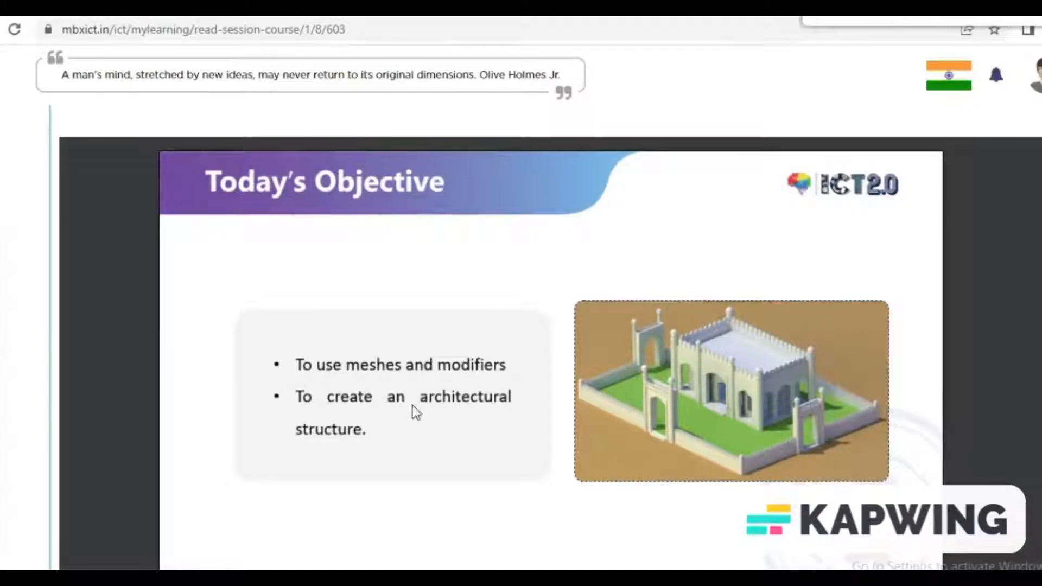
{"action": "mouse_move", "coordinate": [923, 73]}
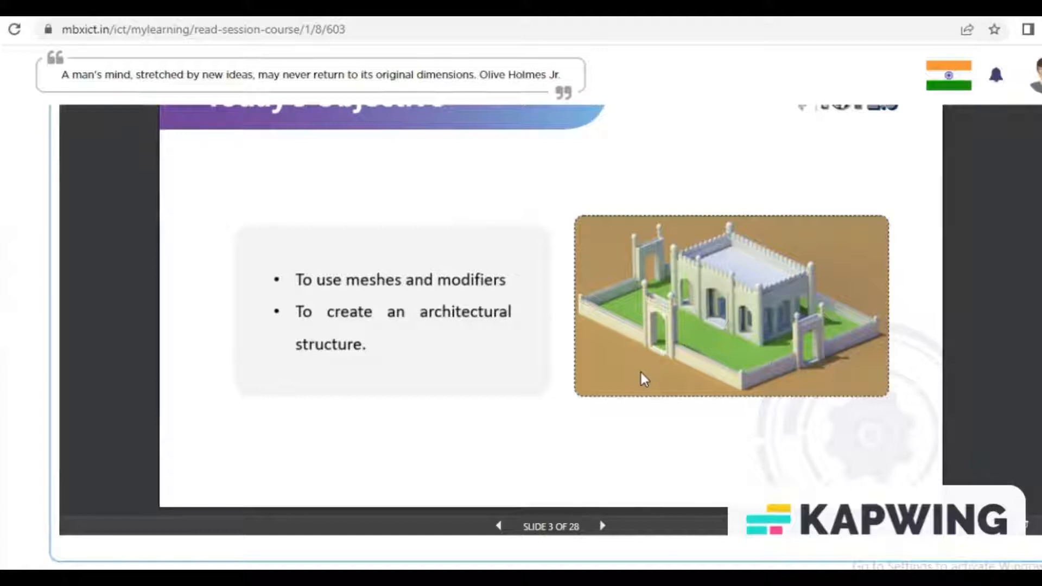
{"action": "mouse_move", "coordinate": [635, 515]}
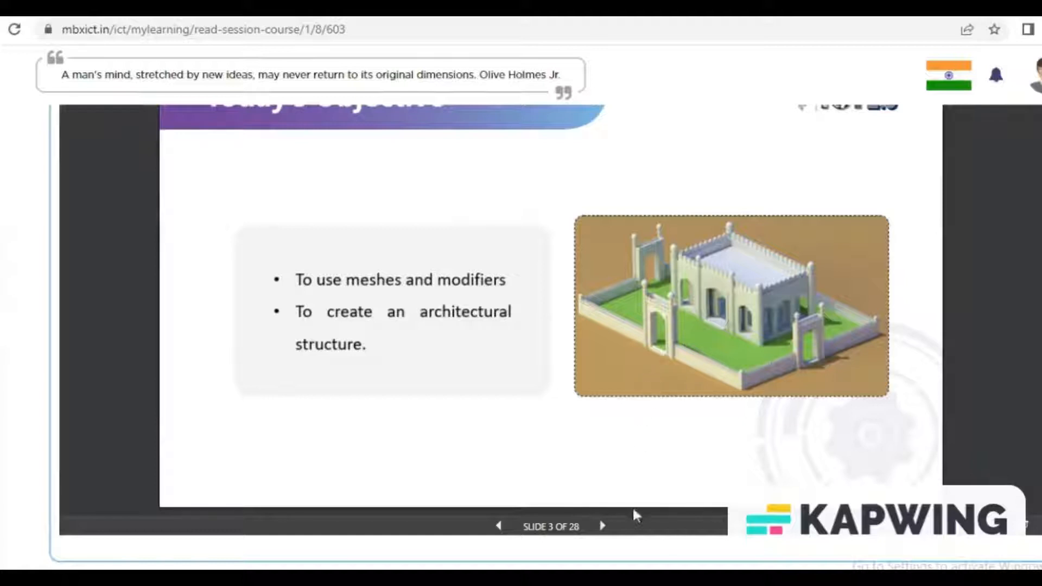
Step: Page forward through the Mughal architecture slides to the answer slide on minarets, domes and gateway
{"action": "left_click", "coordinate": [602, 525]}
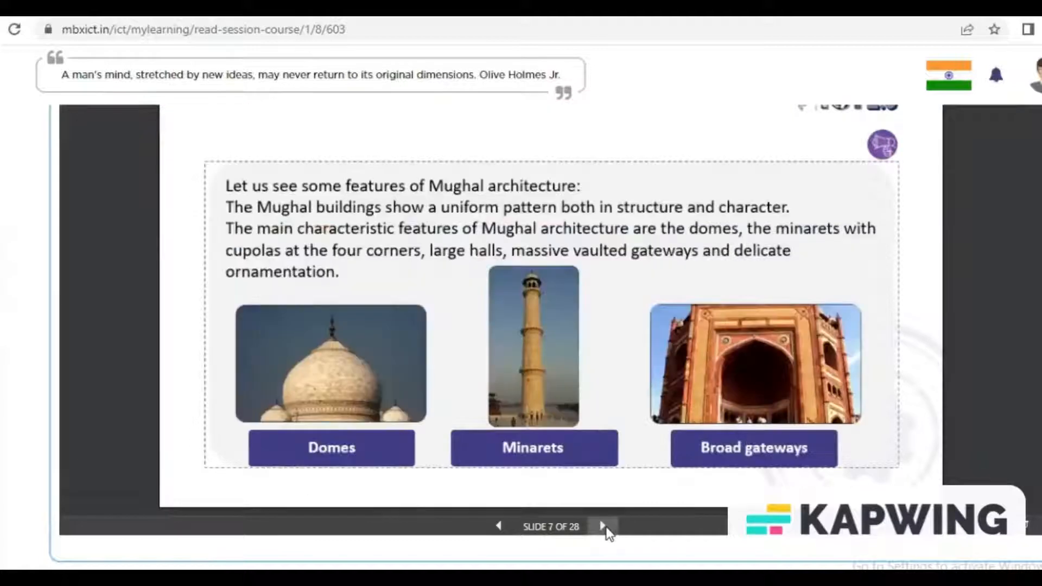
{"action": "left_click", "coordinate": [604, 526]}
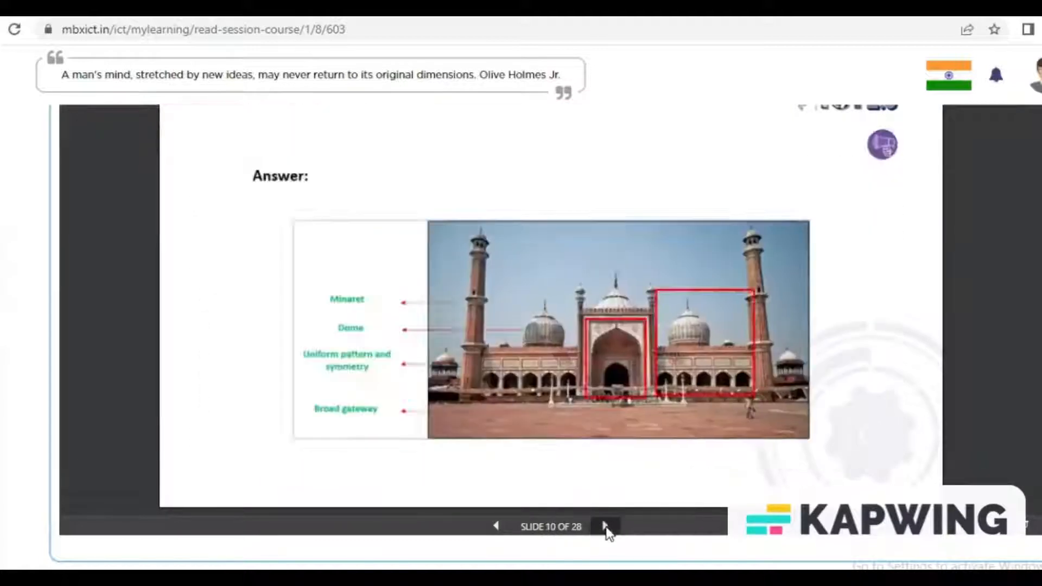
{"action": "left_click", "coordinate": [603, 527]}
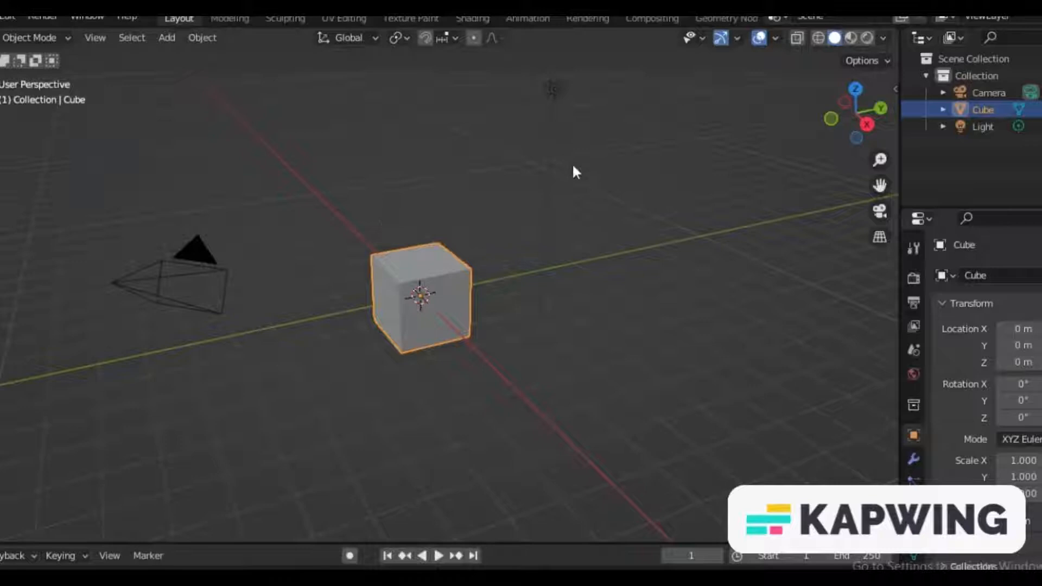
Step: Remove the camera and light via the Outliner, leaving only the cube
{"action": "left_click", "coordinate": [988, 92]}
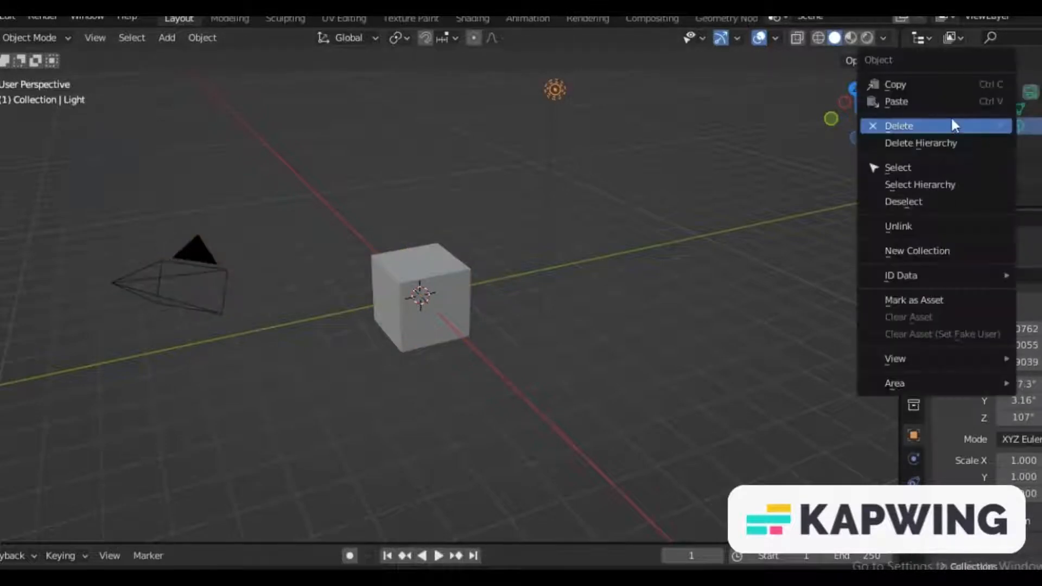
{"action": "left_click", "coordinate": [898, 126]}
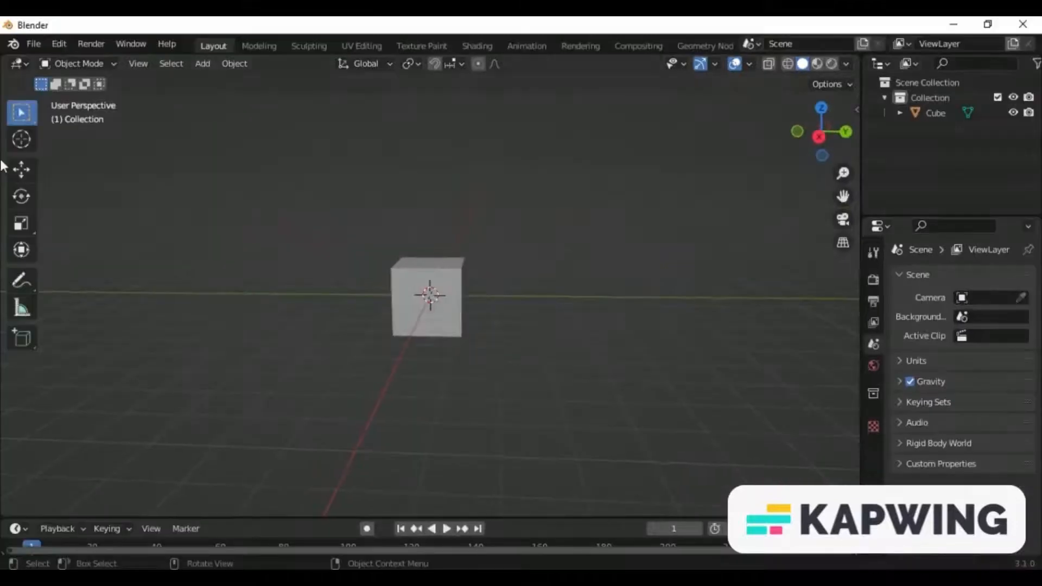
Step: Scale the cube unevenly into a thin tall slab of about 0.65 × 1.28 × 1.41
{"action": "left_click", "coordinate": [22, 221]}
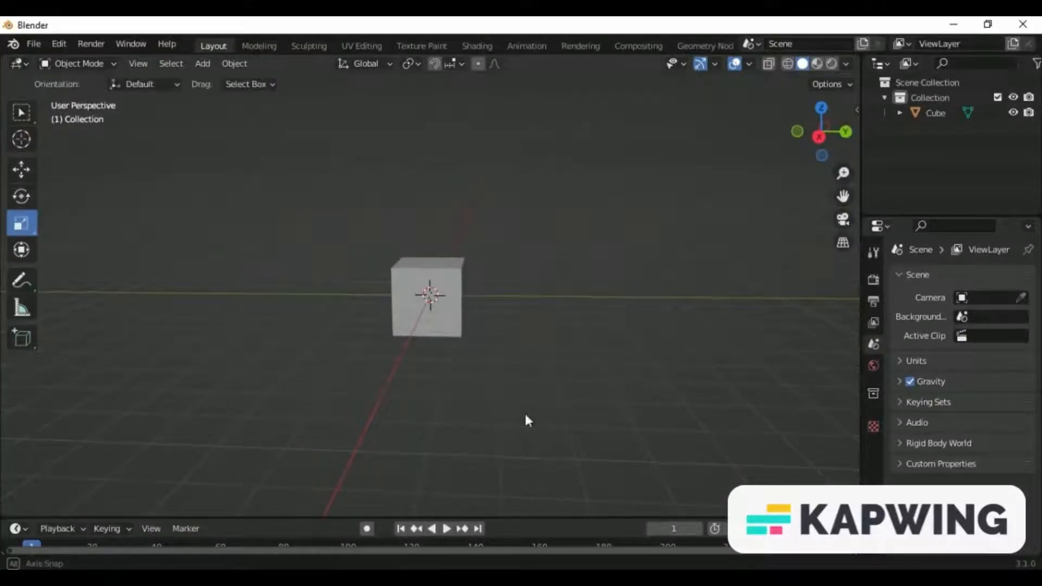
{"action": "left_click", "coordinate": [429, 295]}
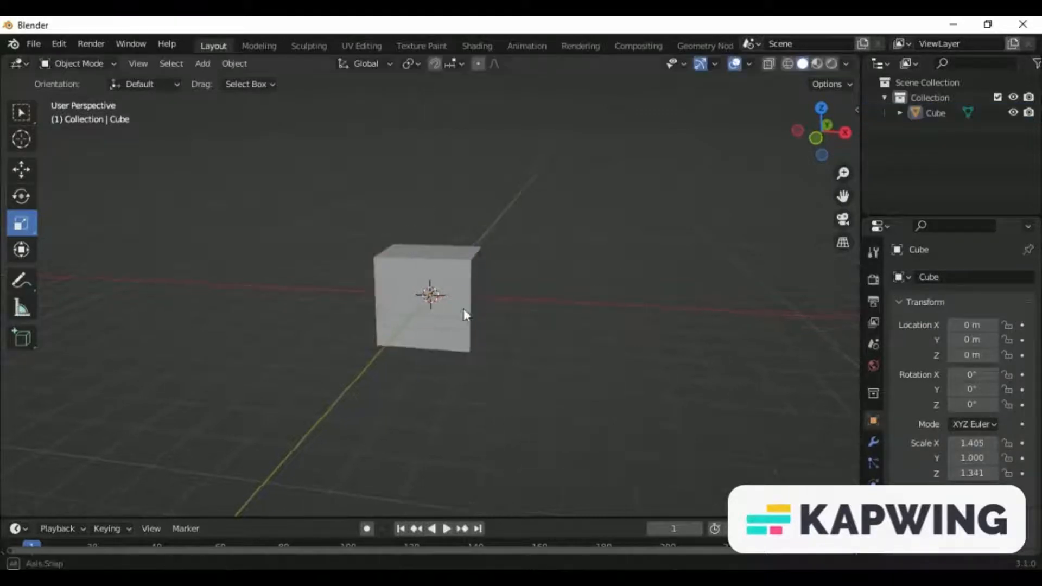
{"action": "left_click", "coordinate": [430, 296]}
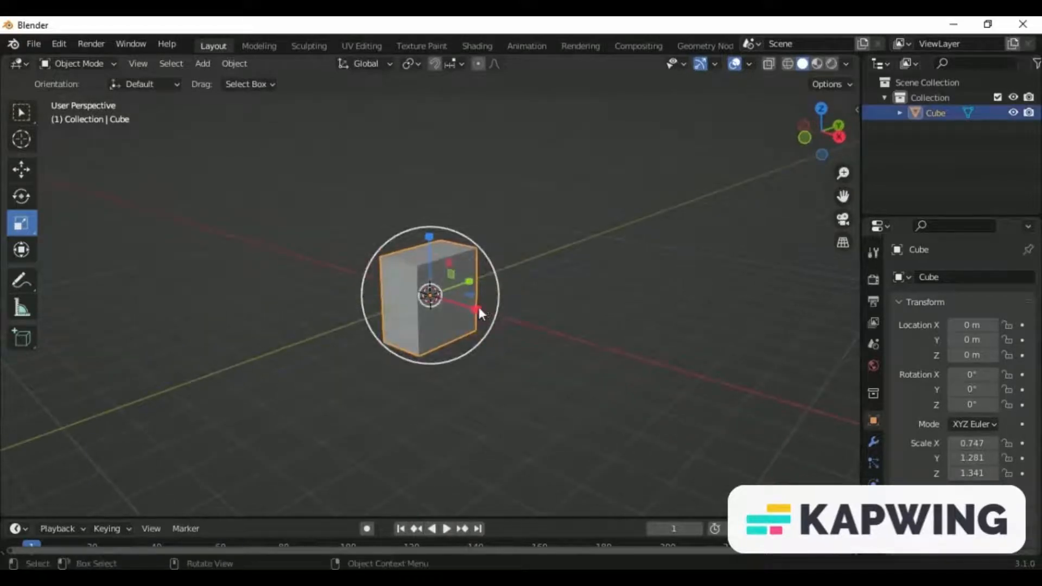
{"action": "key", "text": "s"}
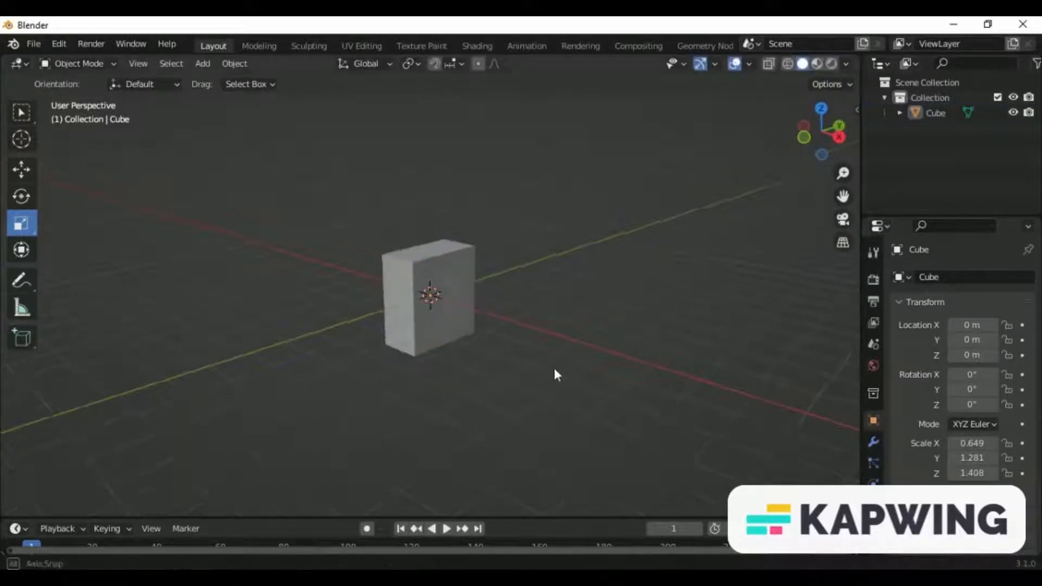
{"action": "left_click", "coordinate": [78, 63]}
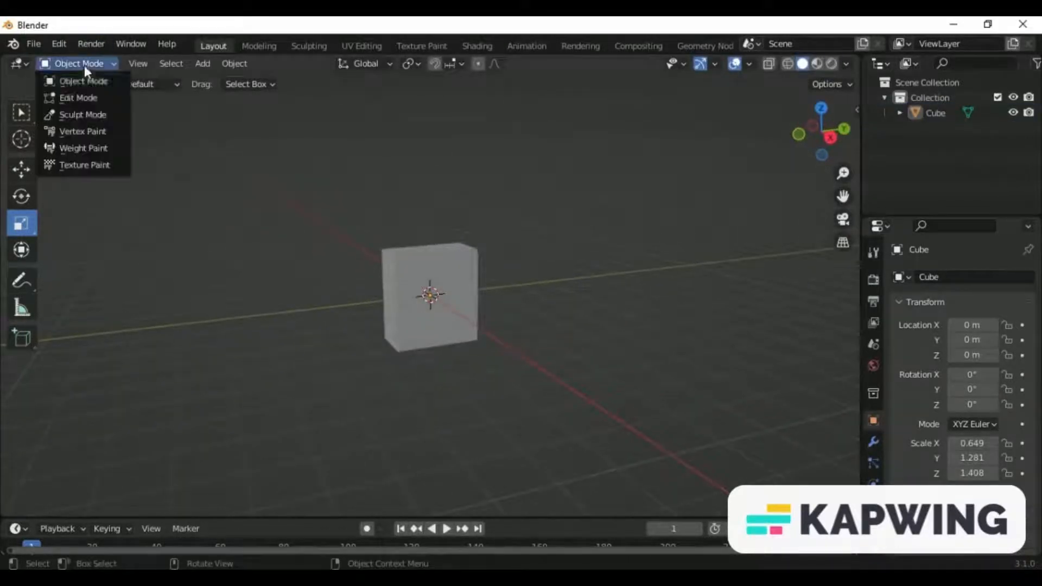
Step: Edit the slab's mesh and add several horizontal loop cuts around its height
{"action": "left_click", "coordinate": [78, 98]}
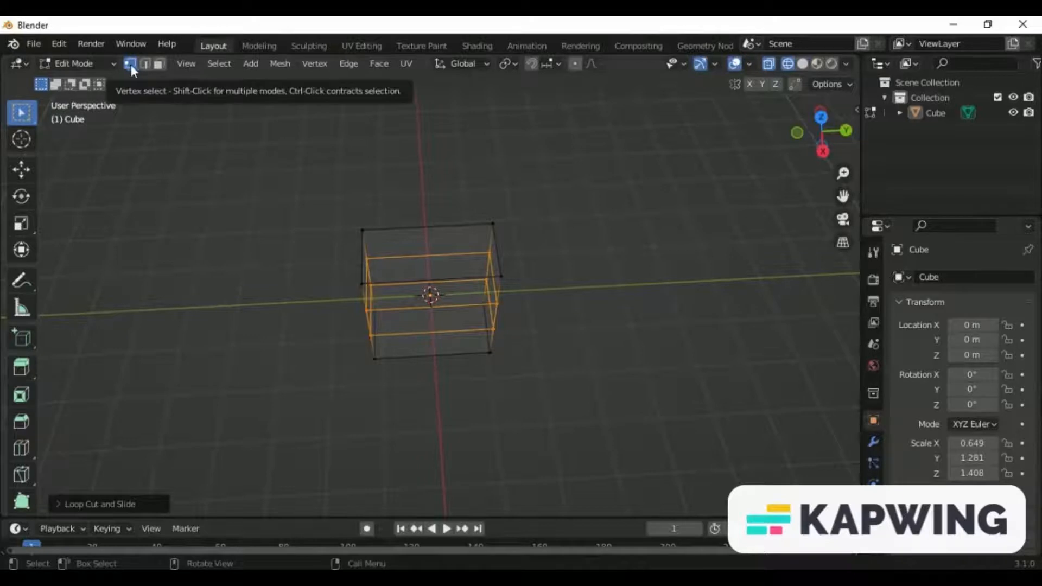
{"action": "mouse_move", "coordinate": [173, 84]}
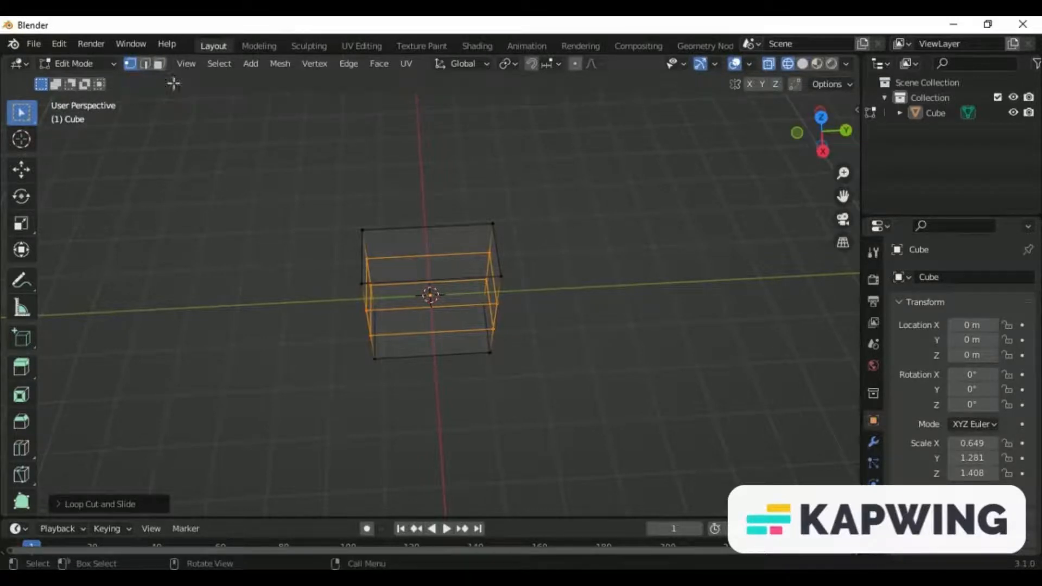
{"action": "left_click", "coordinate": [144, 64]}
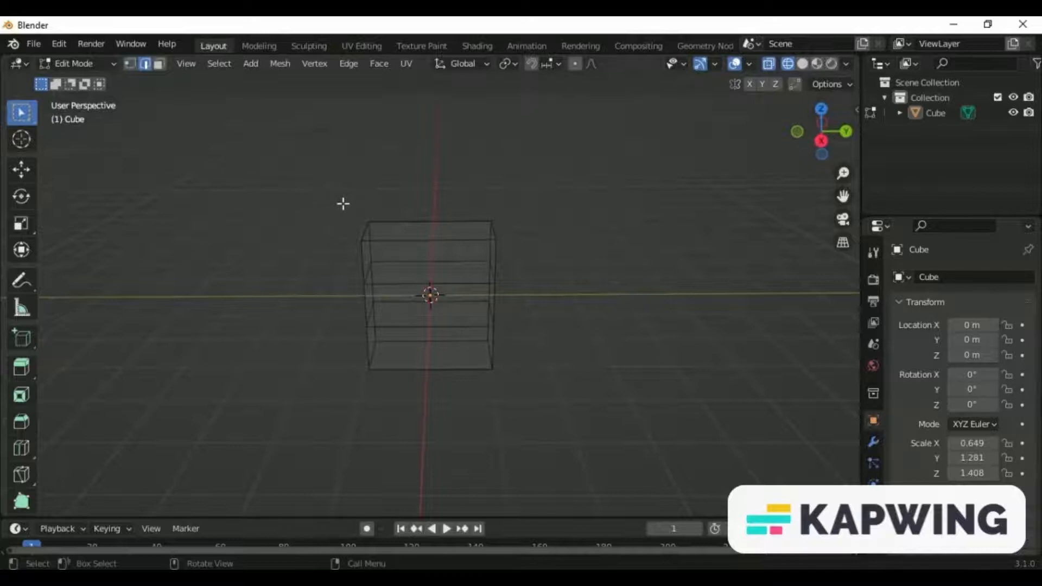
Step: Select the middle edge loops and scale them inward to notch the slab
{"action": "left_click_drag", "start_coordinate": [343, 203], "coordinate": [522, 250]}
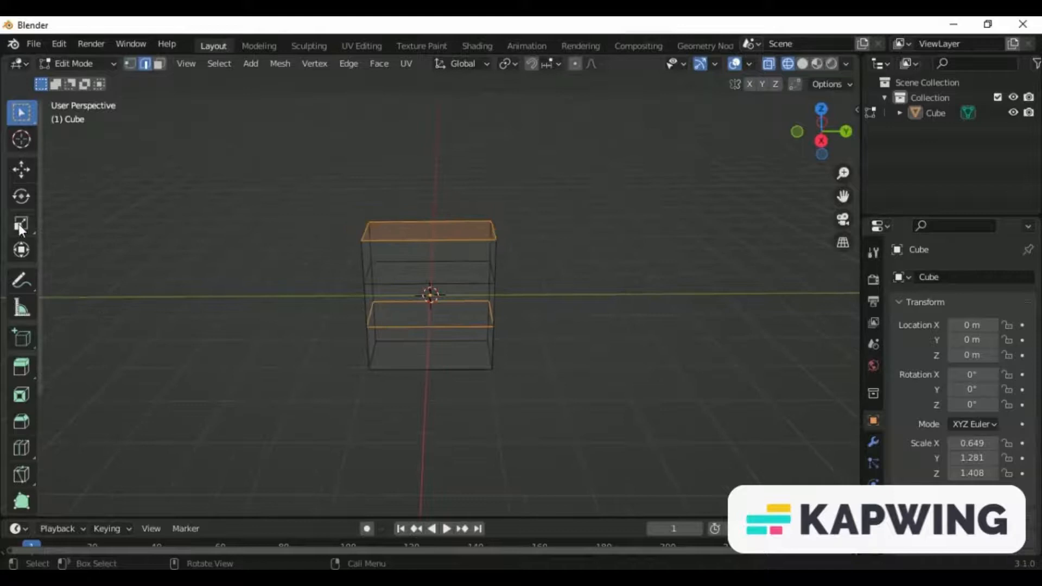
{"action": "left_click", "coordinate": [21, 225]}
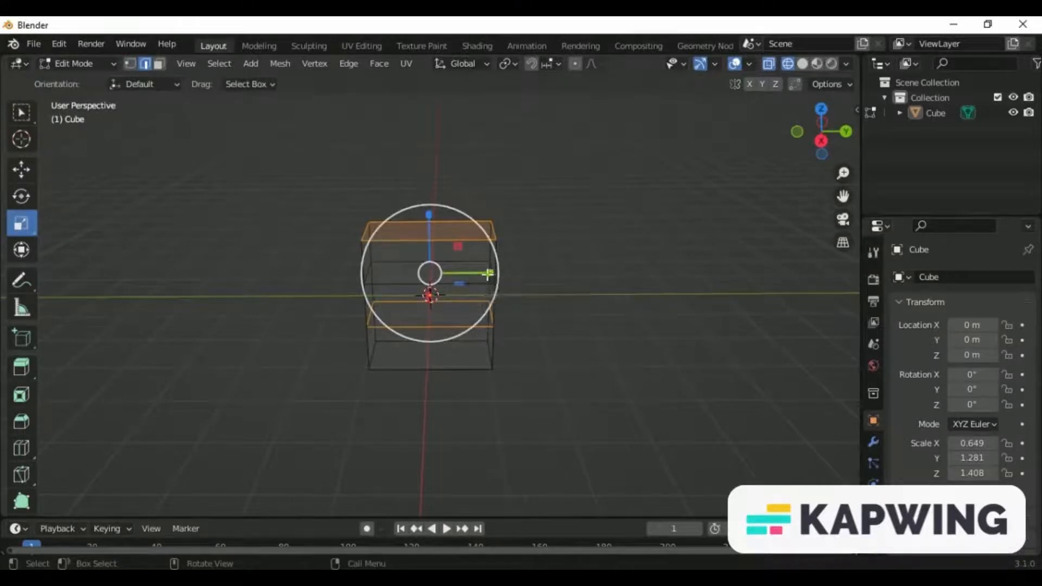
{"action": "key", "text": "s"}
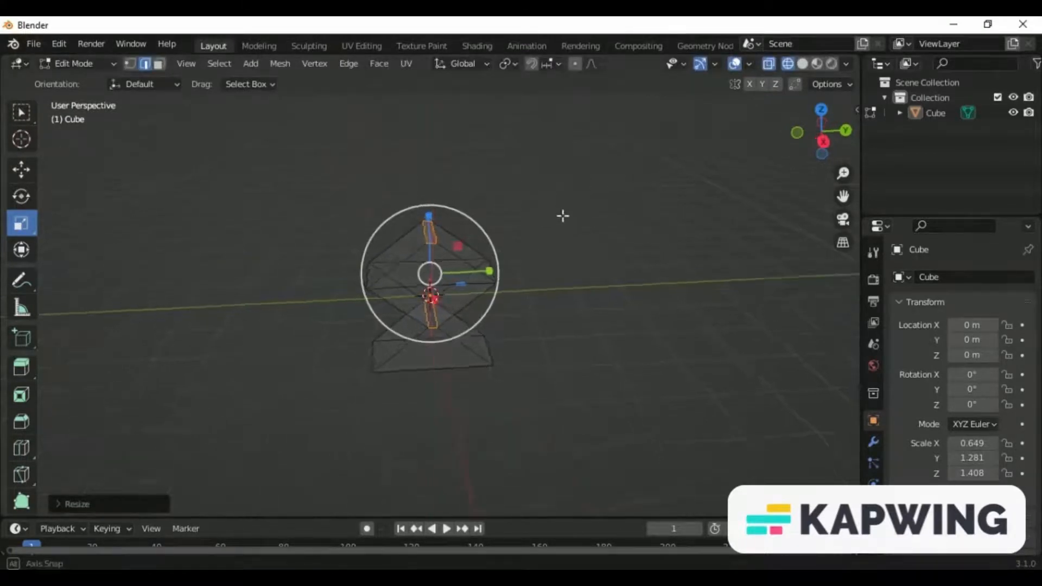
{"action": "left_click_drag", "start_coordinate": [563, 216], "coordinate": [596, 224]}
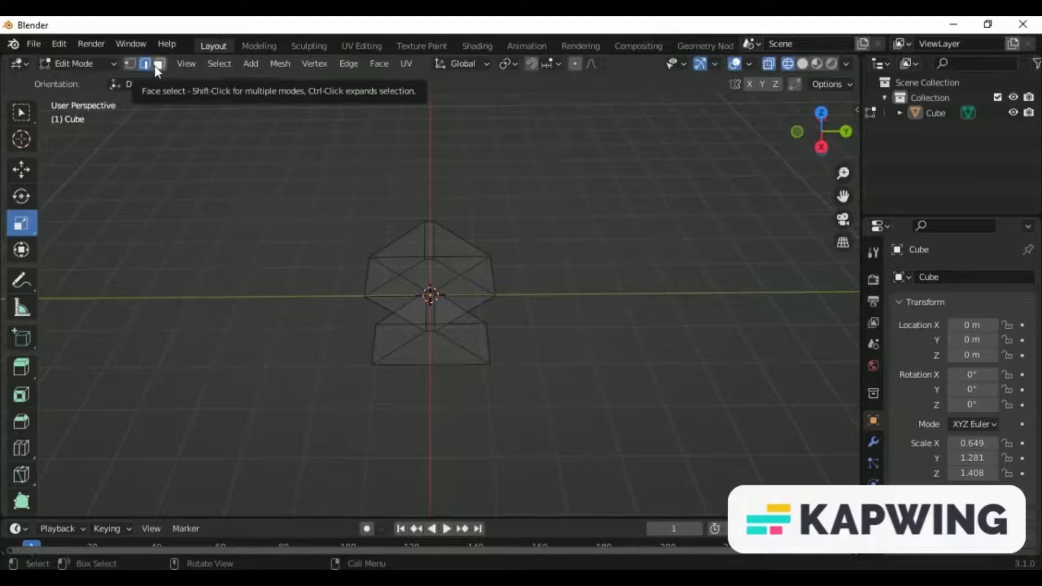
Step: Shrink the top face to a narrow ridge and orbit around the resulting wedge shape
{"action": "left_click", "coordinate": [130, 64]}
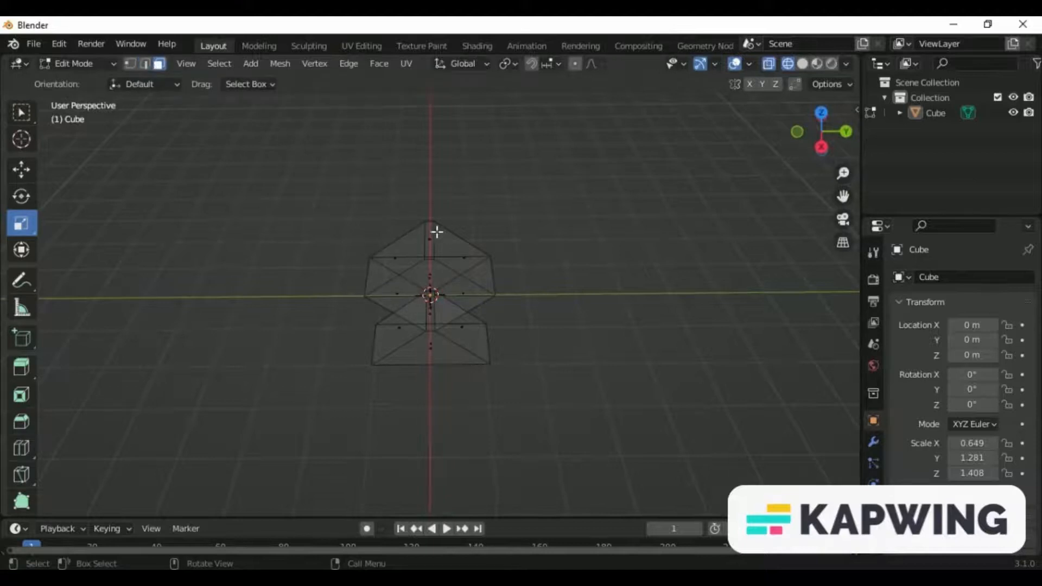
{"action": "left_click", "coordinate": [430, 246]}
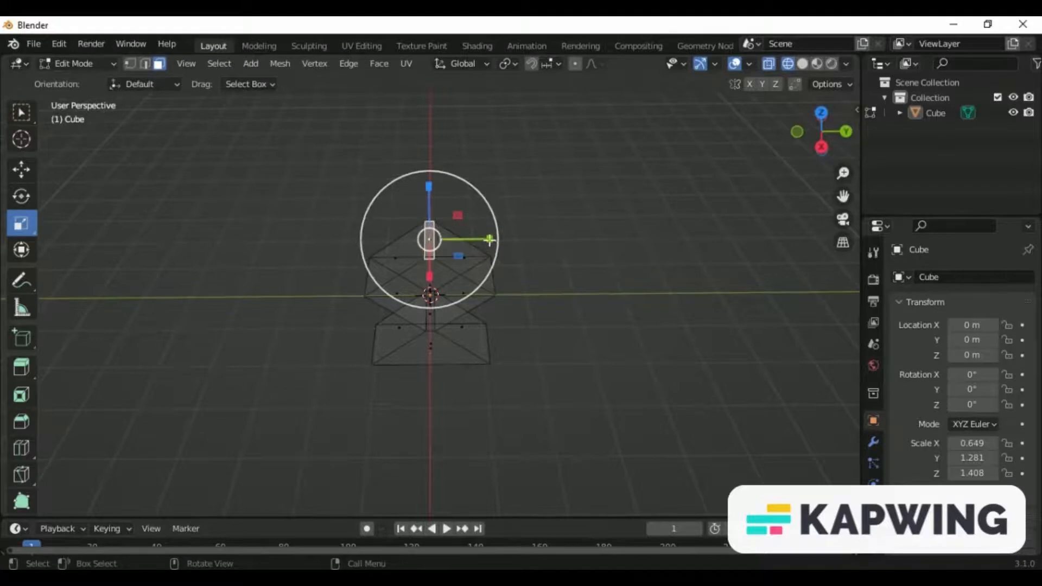
{"action": "key", "text": "s"}
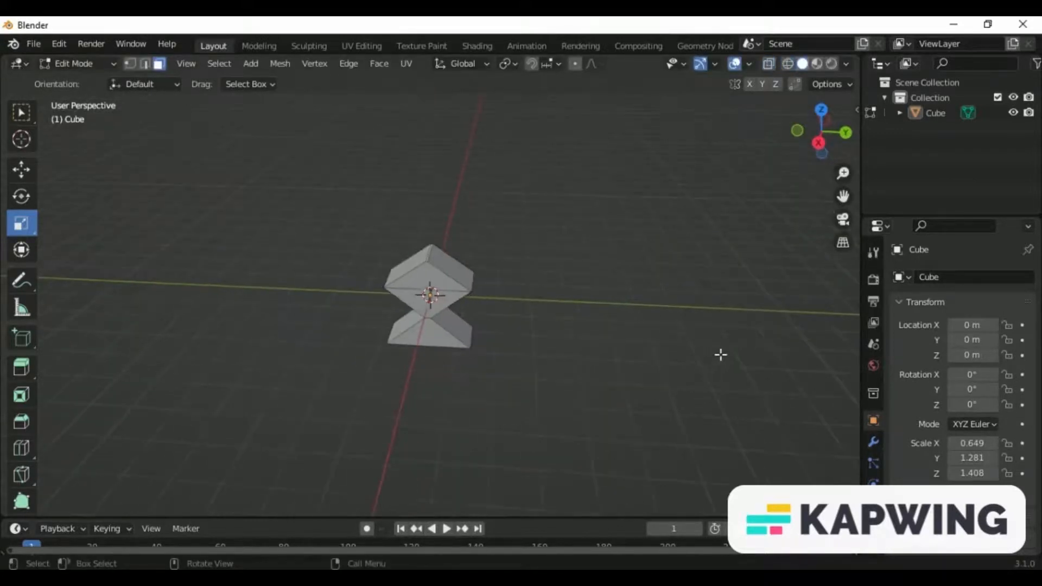
{"action": "left_click_drag", "start_coordinate": [721, 353], "coordinate": [118, 346]}
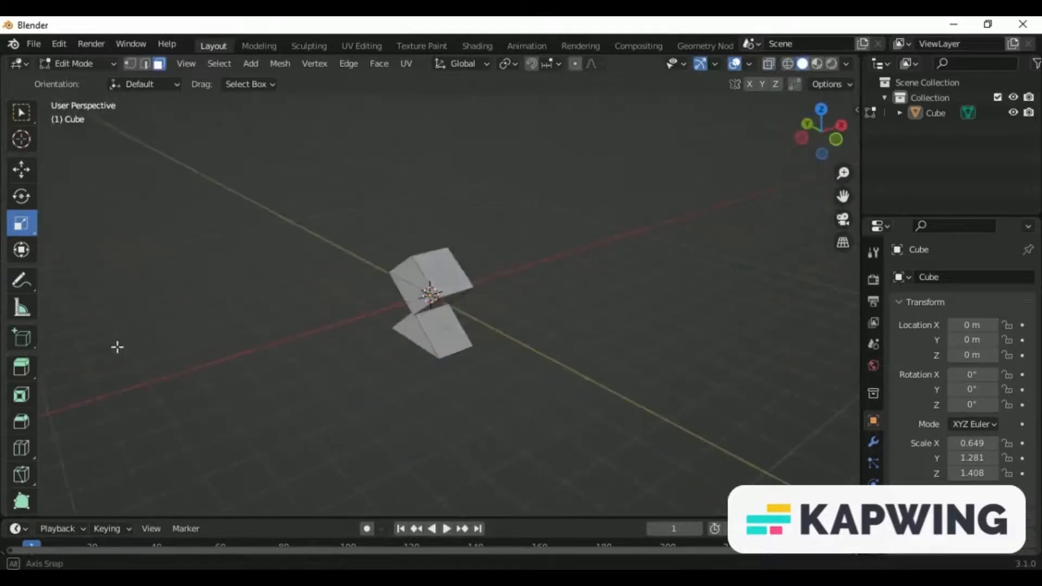
{"action": "left_click_drag", "start_coordinate": [429, 292], "coordinate": [717, 342]}
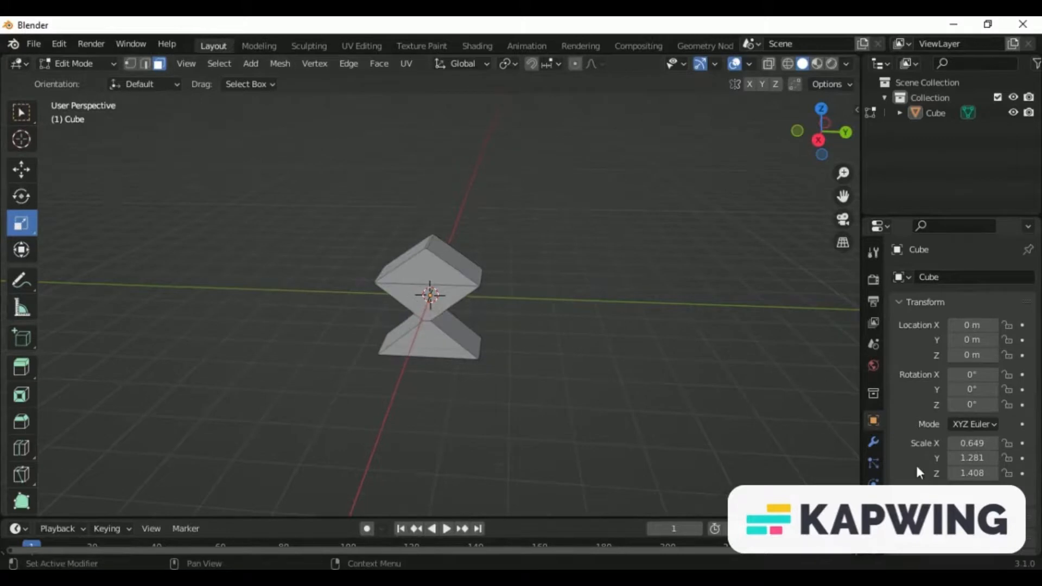
Step: Add an Array modifier to the cube with relative offset X 0 and Y 1
{"action": "left_click", "coordinate": [874, 442]}
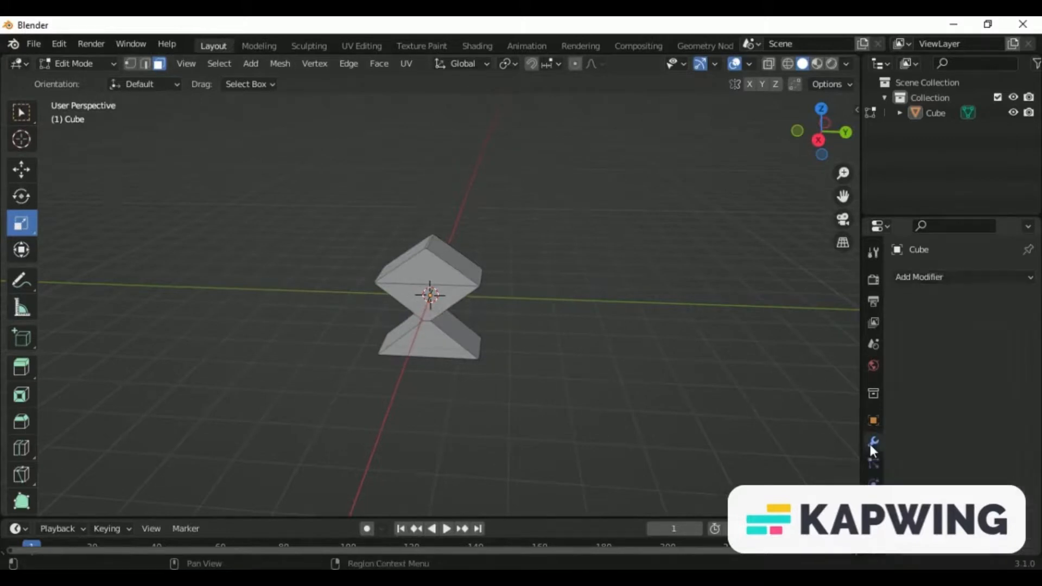
{"action": "mouse_move", "coordinate": [919, 277]}
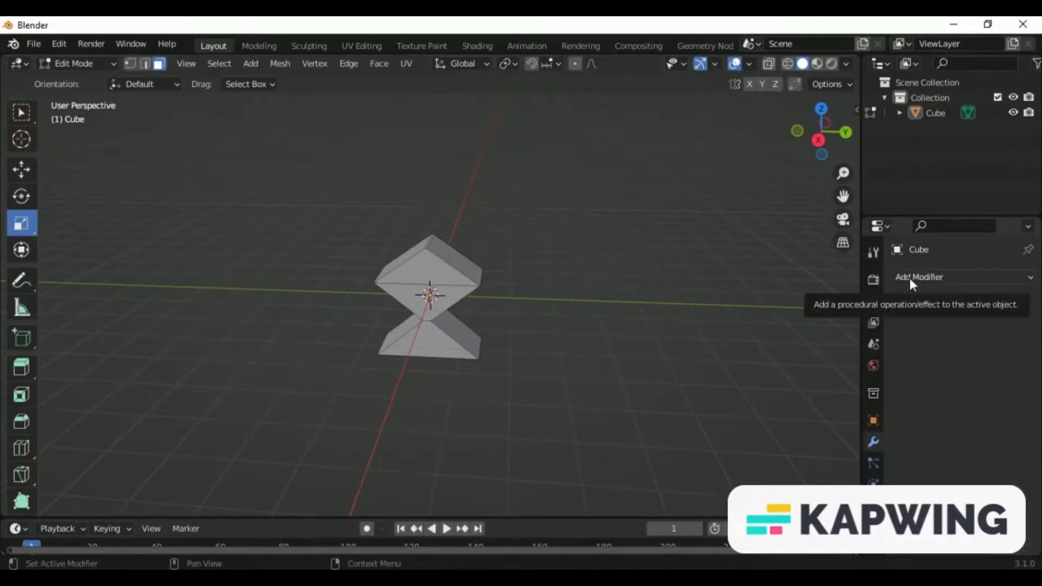
{"action": "left_click", "coordinate": [919, 277]}
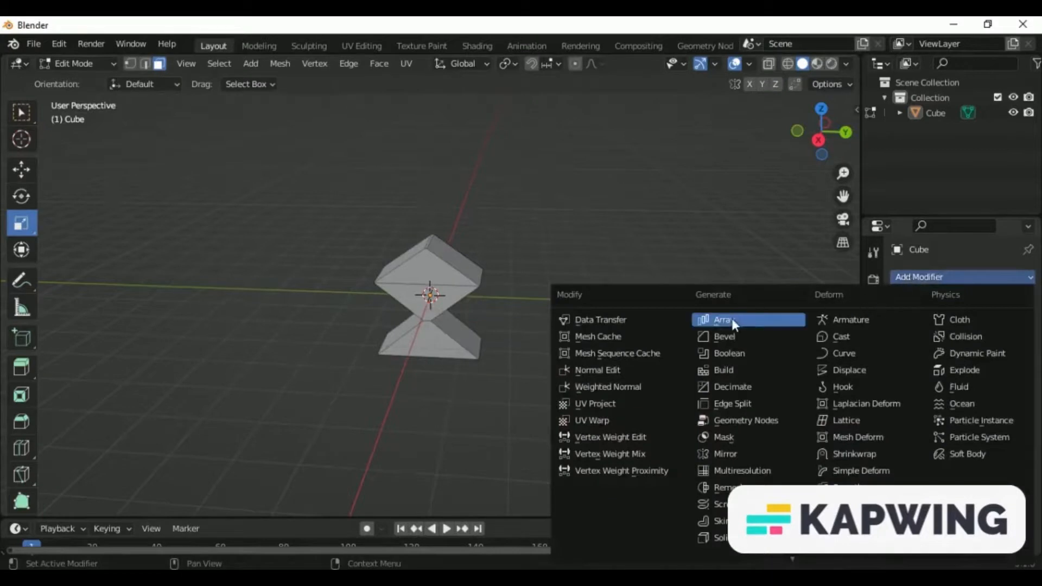
{"action": "left_click", "coordinate": [722, 319]}
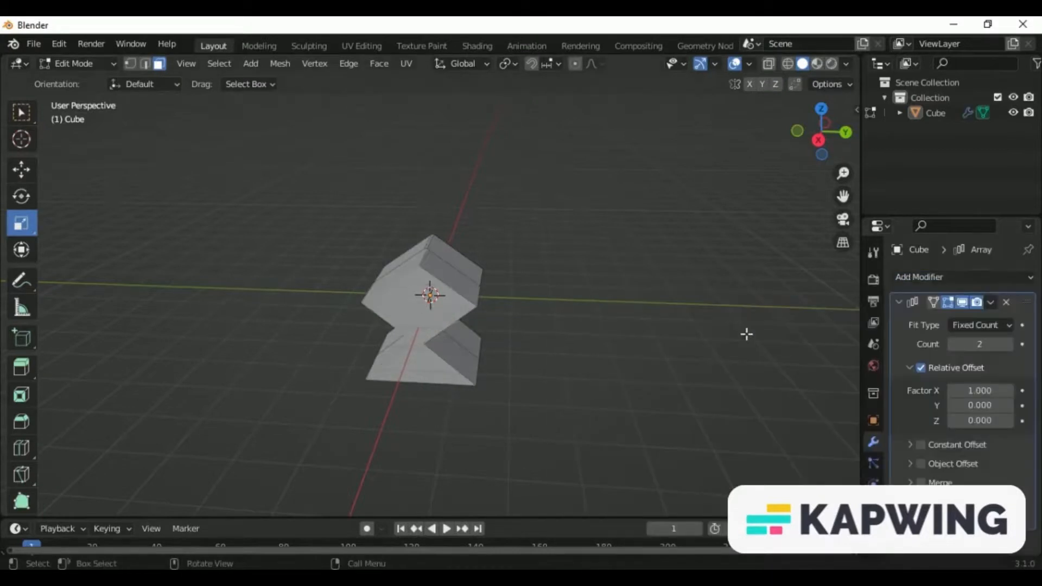
{"action": "double_click", "coordinate": [978, 389]}
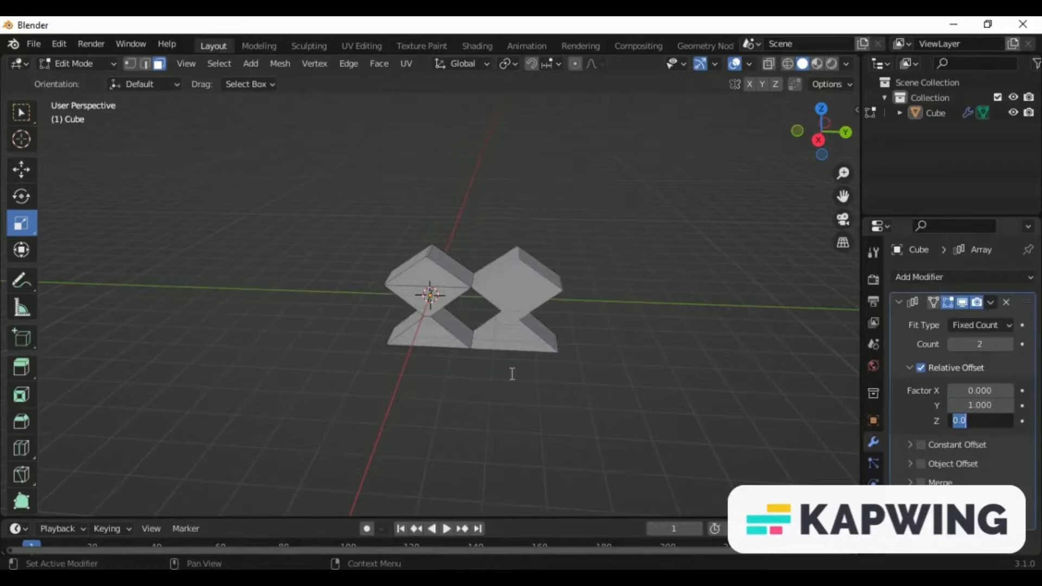
{"action": "mouse_move", "coordinate": [557, 313]}
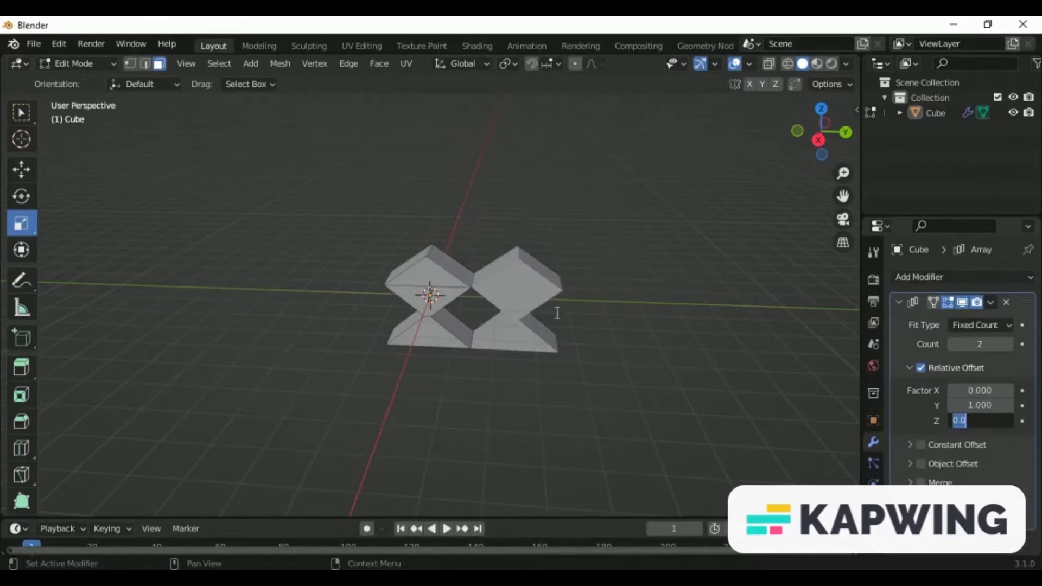
{"action": "mouse_move", "coordinate": [999, 340]}
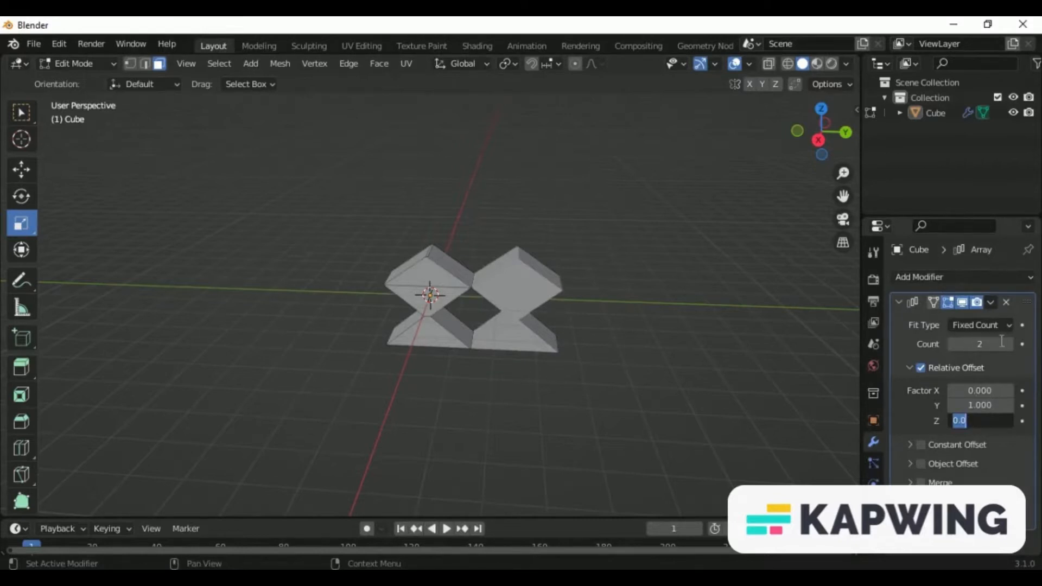
Step: Raise the Array modifier Count from 2 to 10 for a row of ten pieces
{"action": "left_click", "coordinate": [1007, 344]}
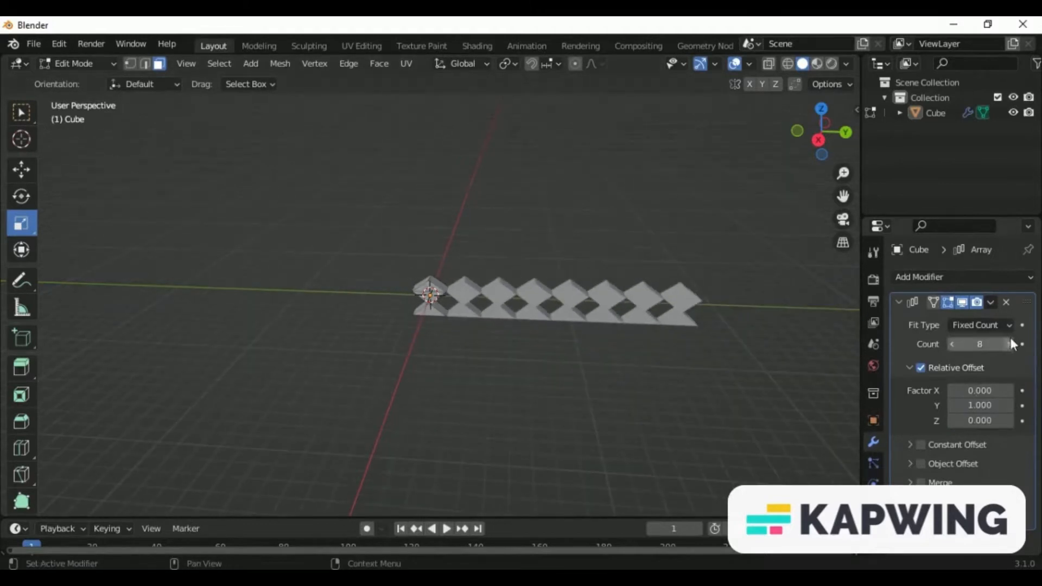
{"action": "left_click", "coordinate": [1007, 344]}
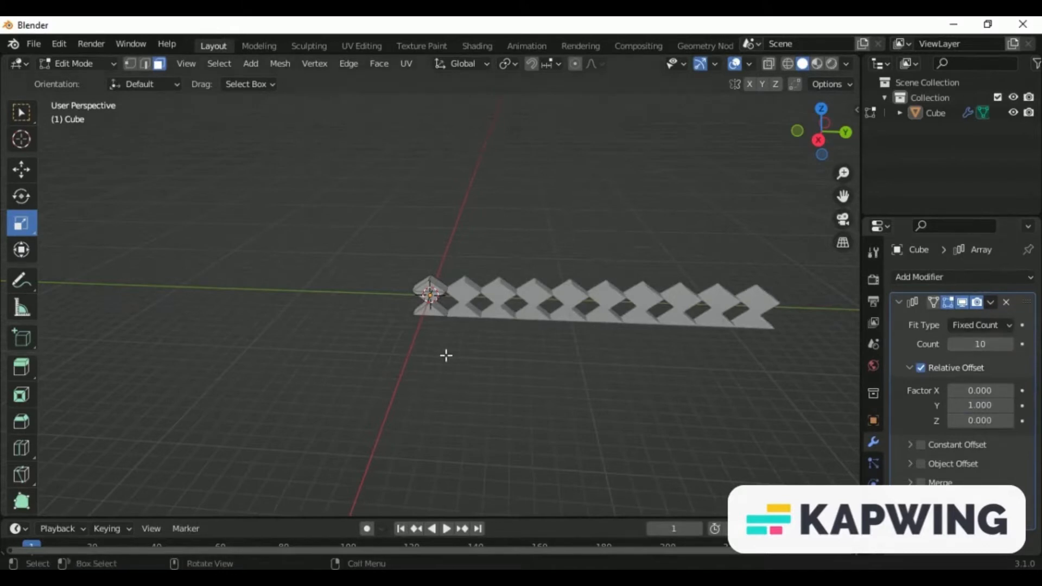